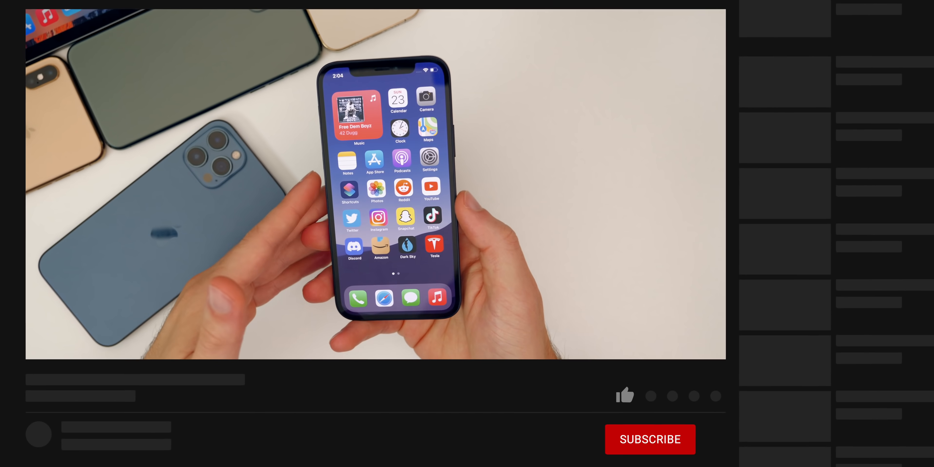
# - Launch the Home app from search and scroll the HomePod settings down past Alarms
pyautogui.click(650, 439)
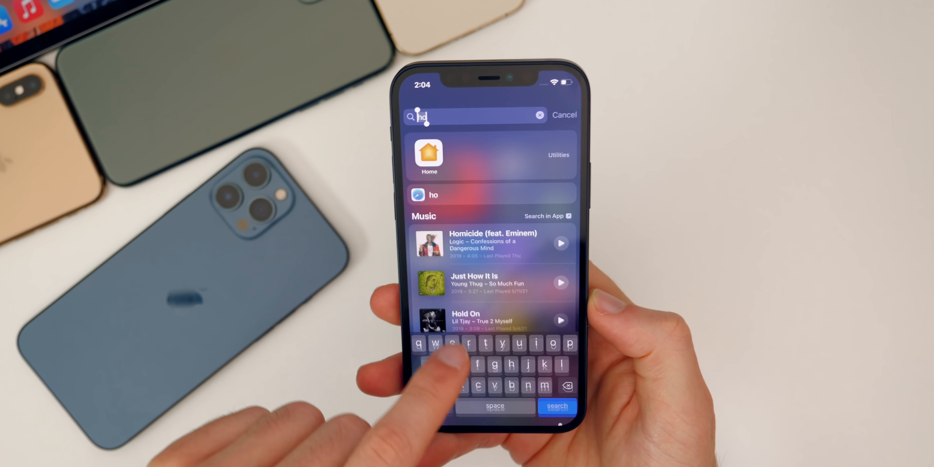
pyautogui.click(429, 156)
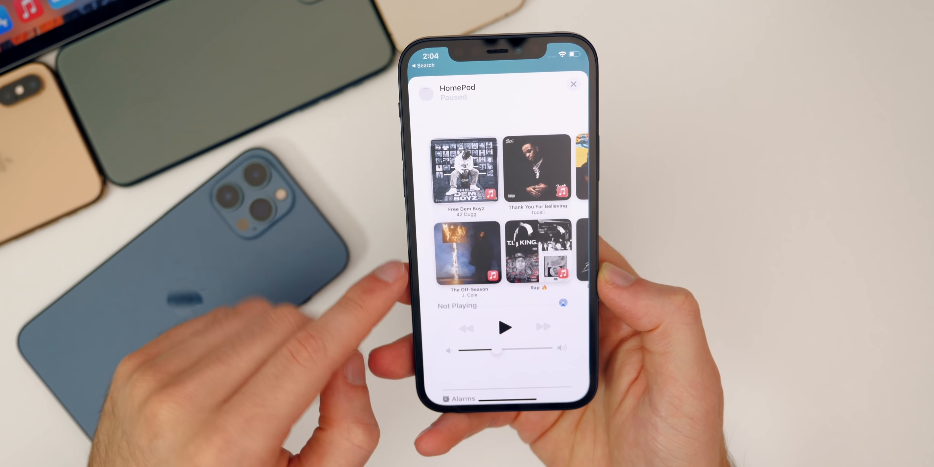
pyautogui.scroll(3)
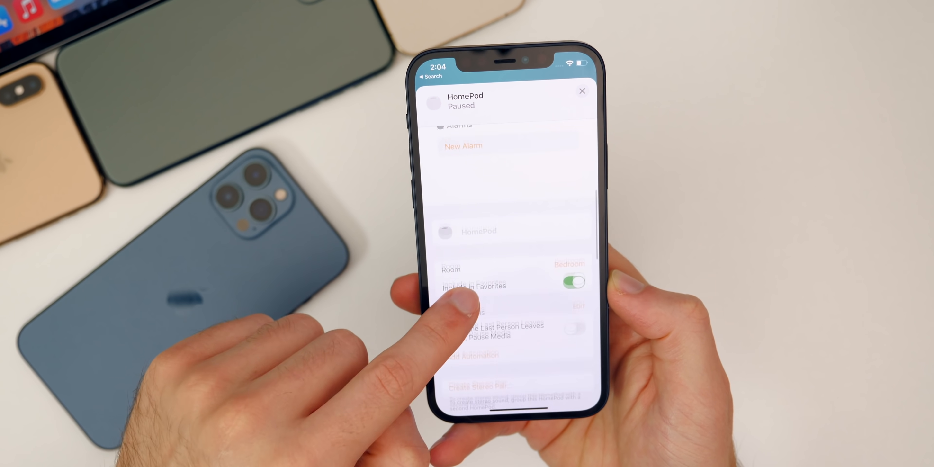